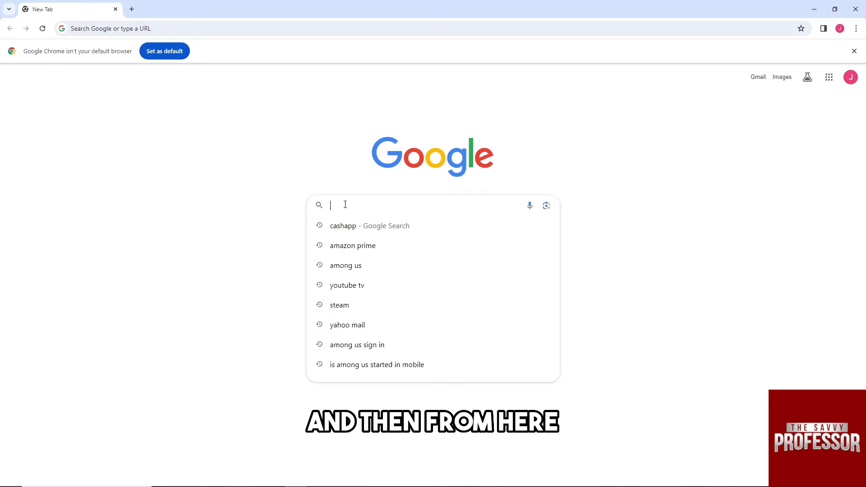
# - Search Google and follow the top Xfinity result to the Xfinity site
pyautogui.write('cashapp')
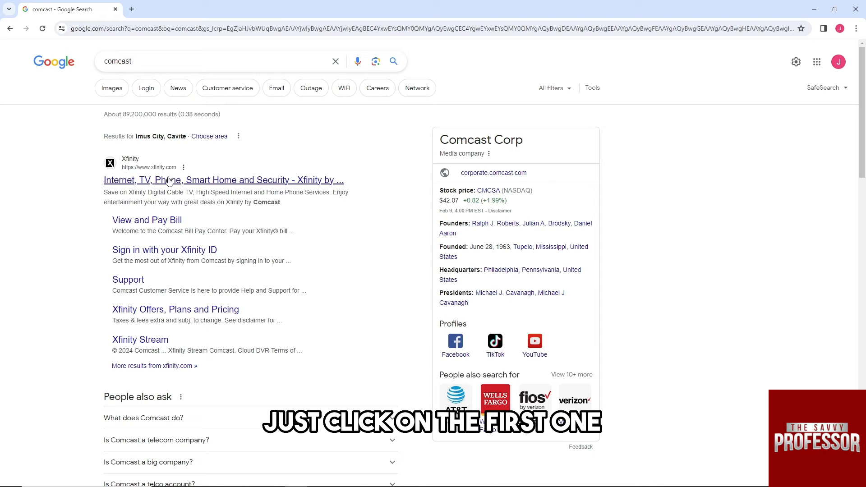
pyautogui.click(222, 179)
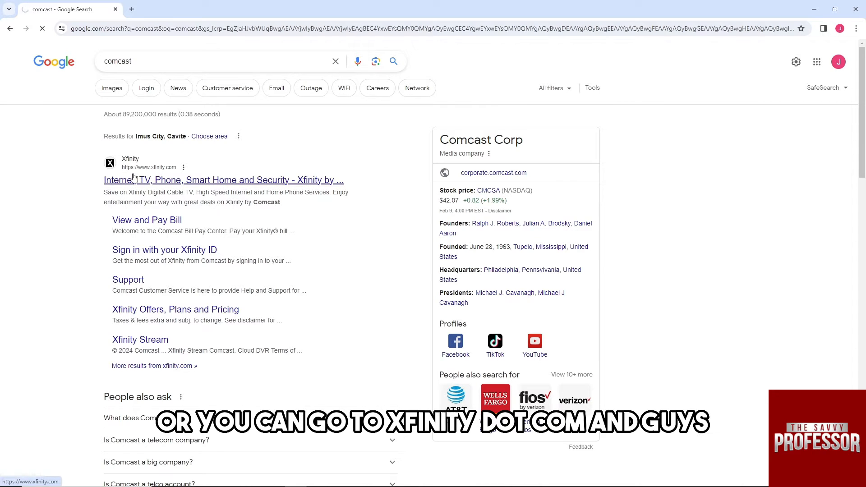
pyautogui.click(223, 180)
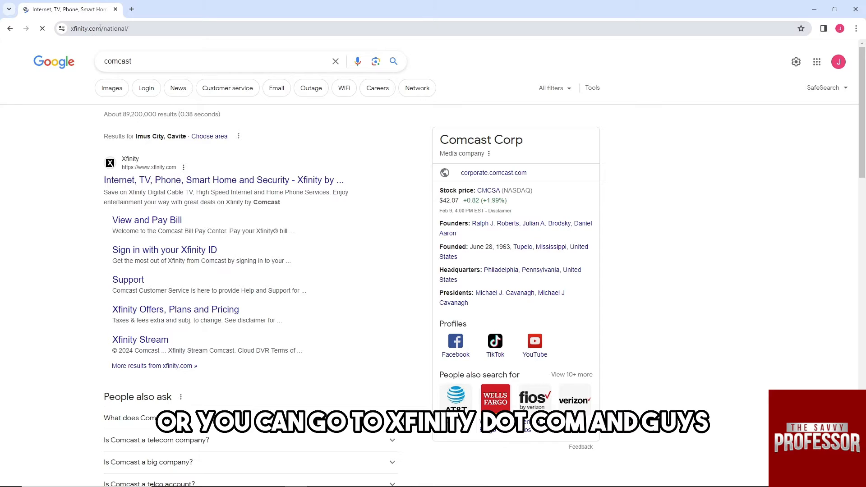
# - Let the Xfinity national homepage with its internet deals finish loading
pyautogui.click(223, 180)
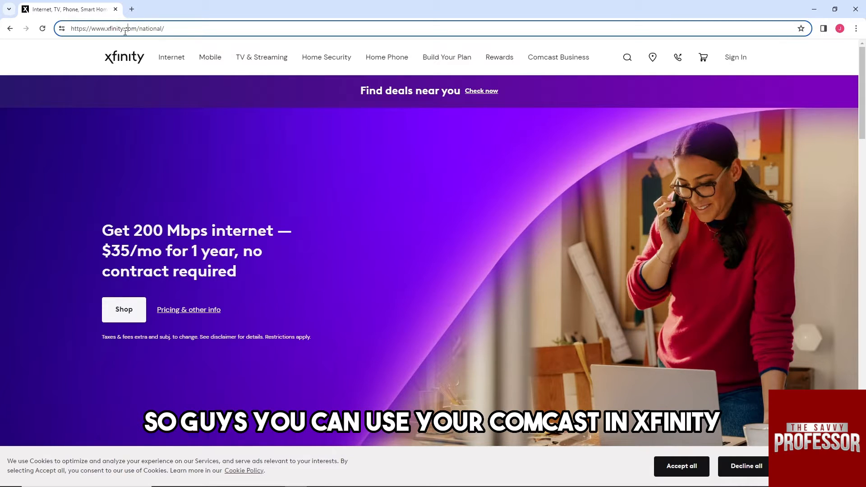
pyautogui.moveTo(124, 57)
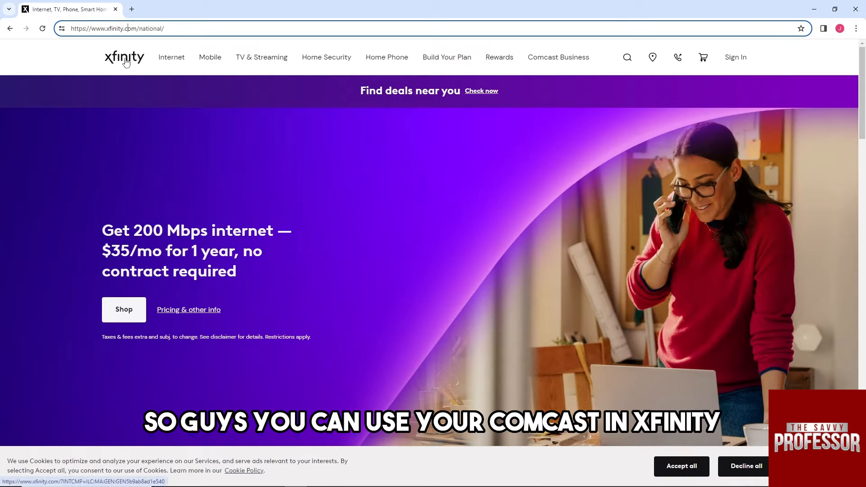
pyautogui.moveTo(123, 57)
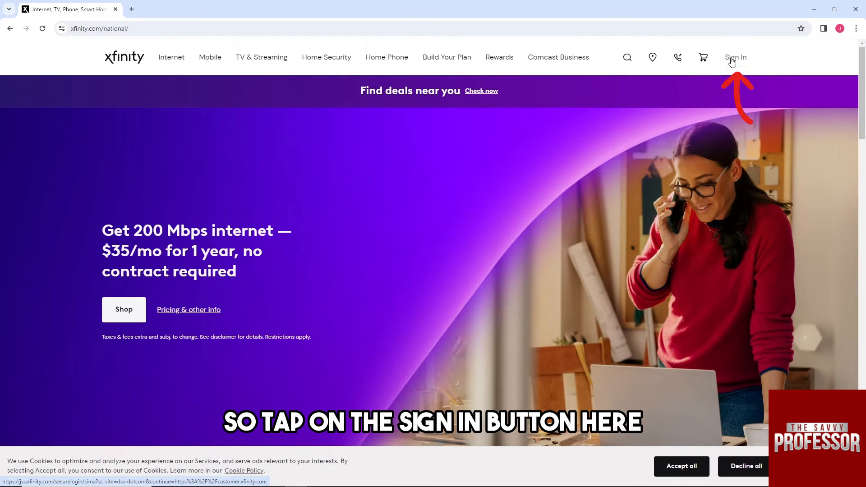
# - Go to the Sign in with your Xfinity ID page from the header's Sign In link
pyautogui.click(736, 57)
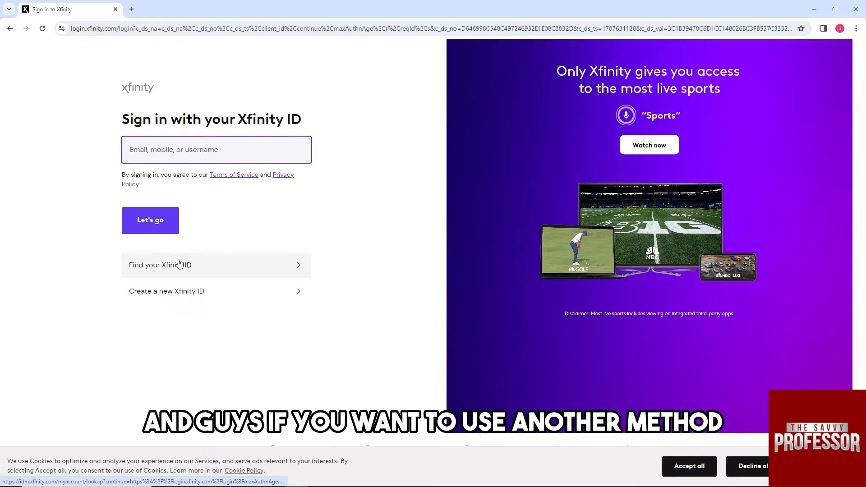
pyautogui.moveTo(160, 272)
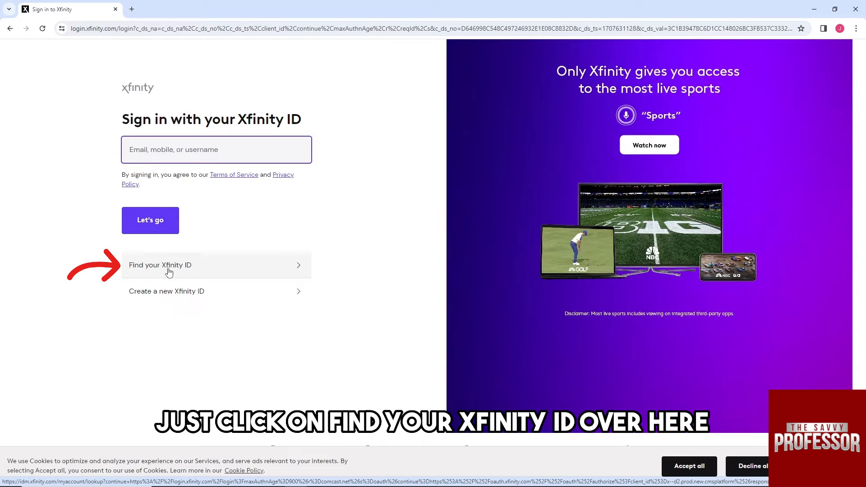
# - Review the Find your Xfinity ID email and SSN confirmation choices, then return to sign-in
pyautogui.click(161, 266)
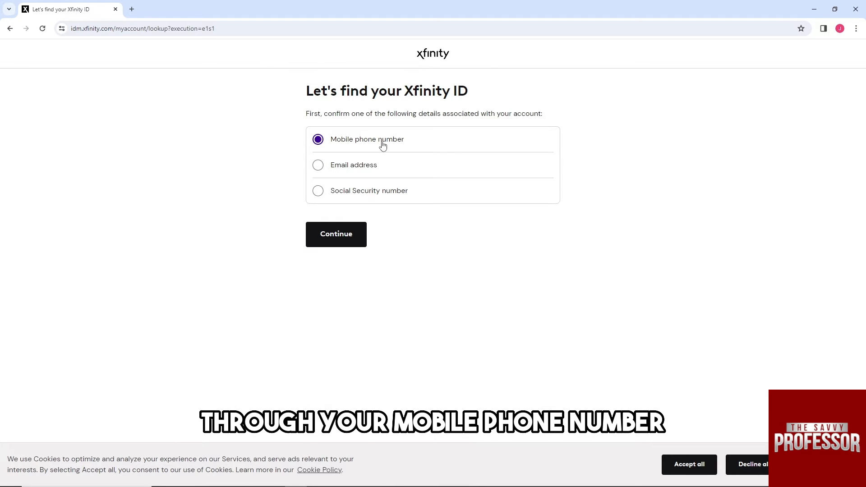
pyautogui.click(317, 164)
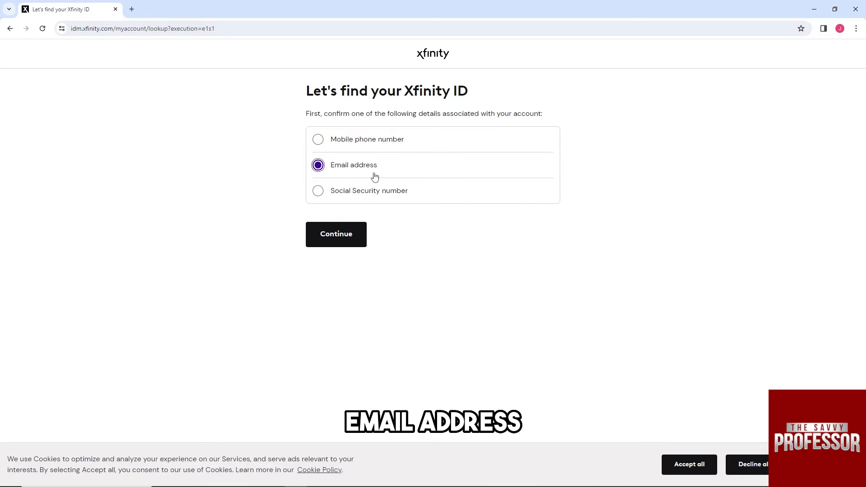
pyautogui.click(318, 190)
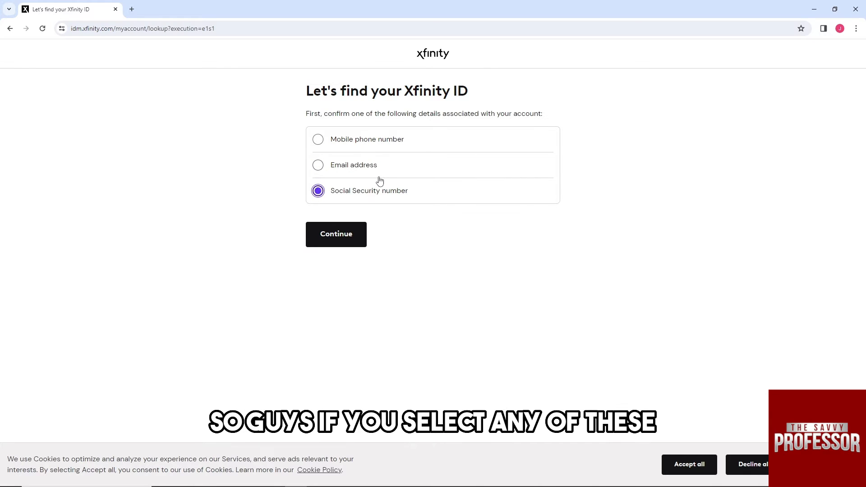
pyautogui.click(319, 164)
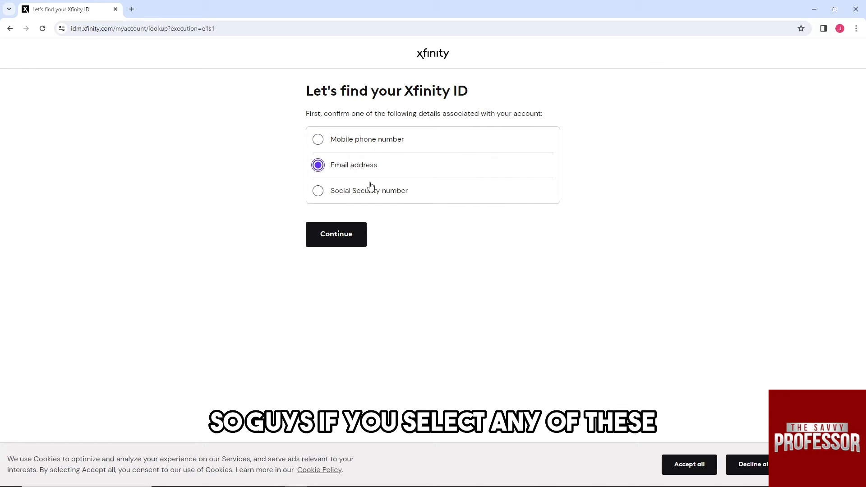
pyautogui.click(318, 139)
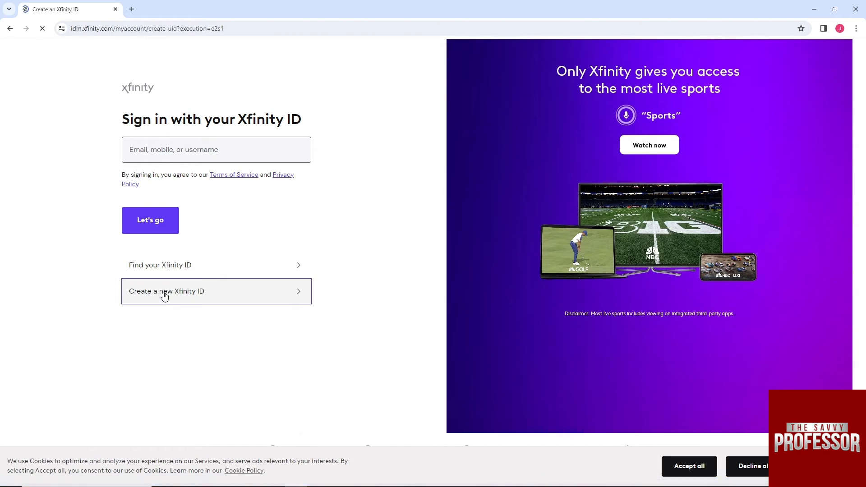
# - Start creating a new Xfinity ID and view its mobile number and SSN confirmation options
pyautogui.click(216, 292)
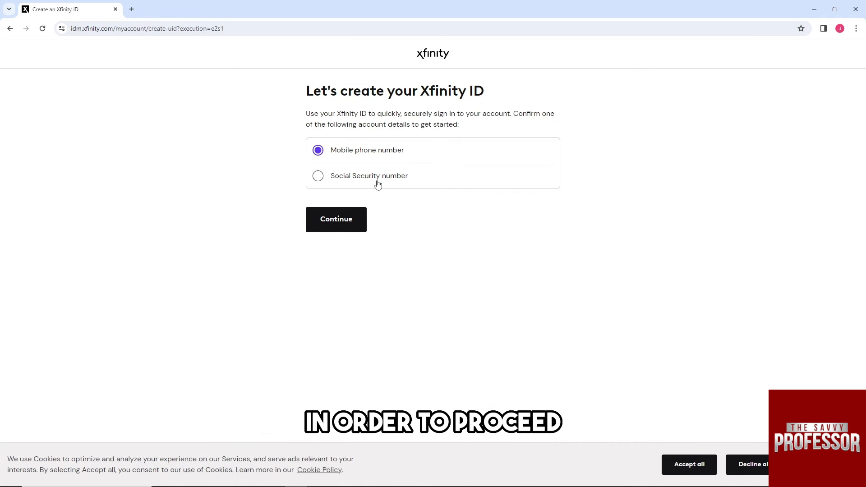
pyautogui.click(336, 218)
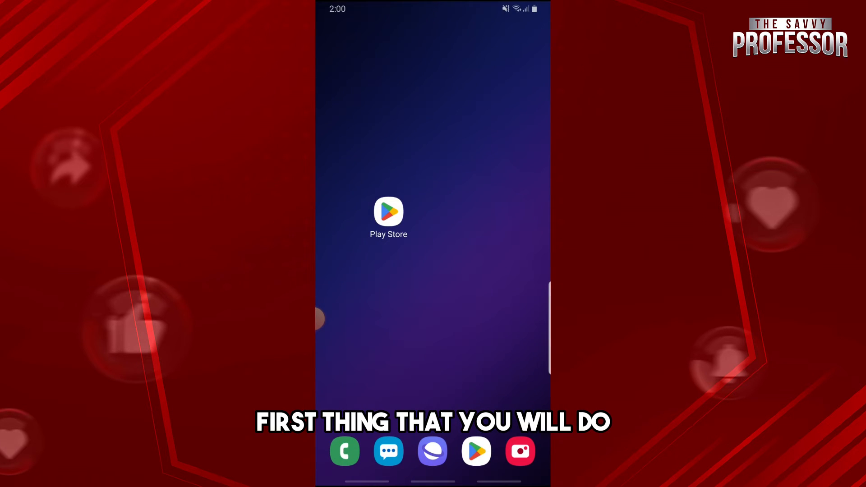
# - Find the Xfinity app by Comcast in the Play Store and view its listing
pyautogui.click(388, 211)
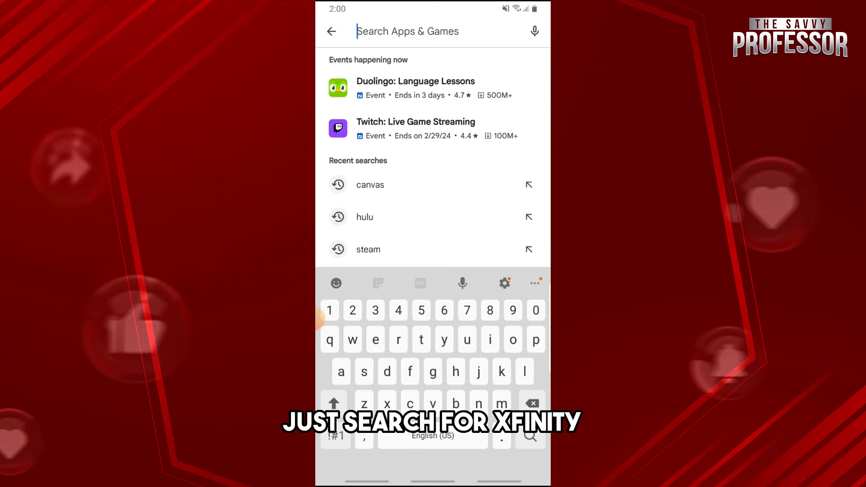
pyautogui.write('xfinity')
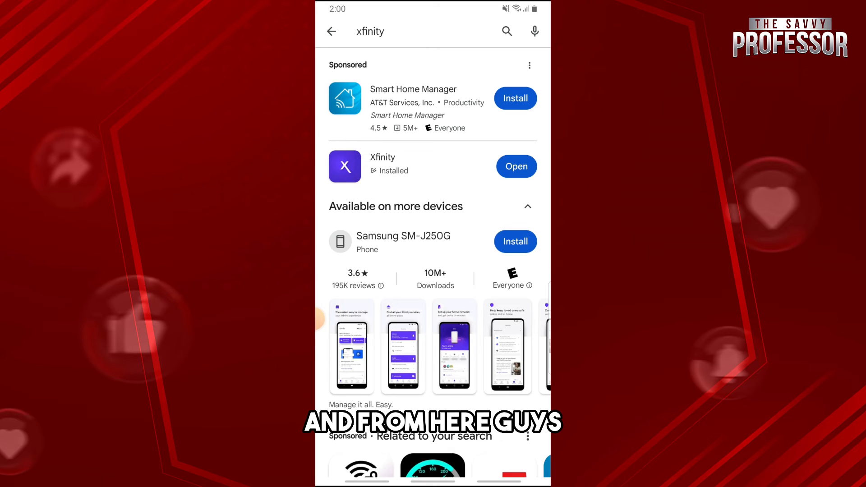
pyautogui.click(382, 166)
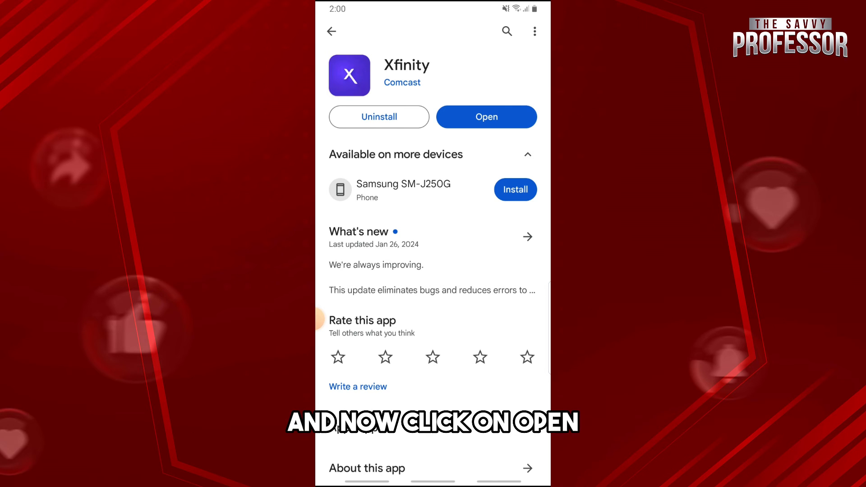
# - Launch the Xfinity app, reach its sign-in screen and show the Find your Xfinity ID link options
pyautogui.click(485, 117)
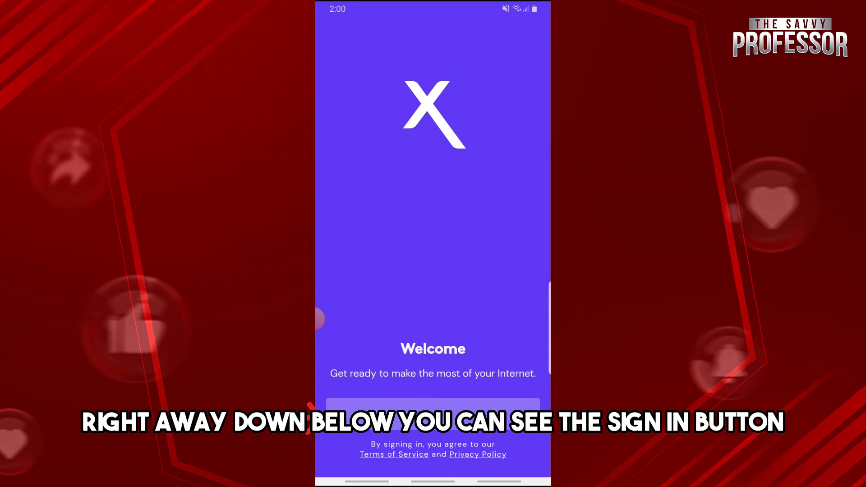
pyautogui.click(432, 404)
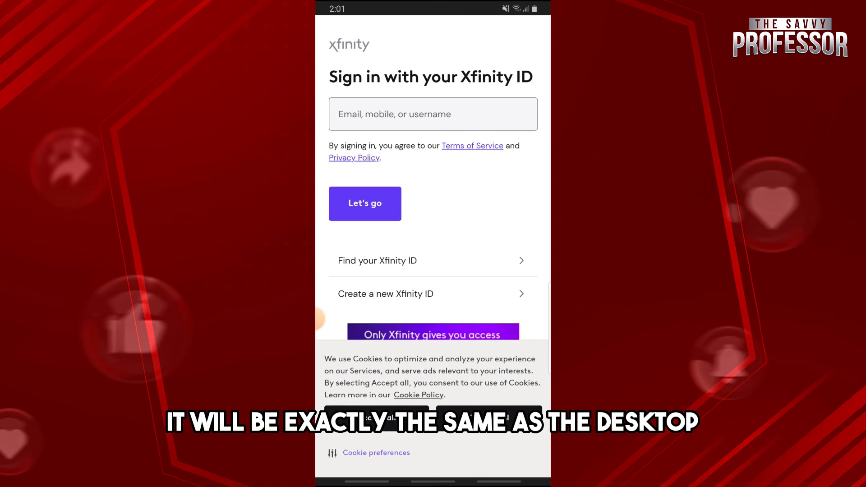
pyautogui.click(432, 115)
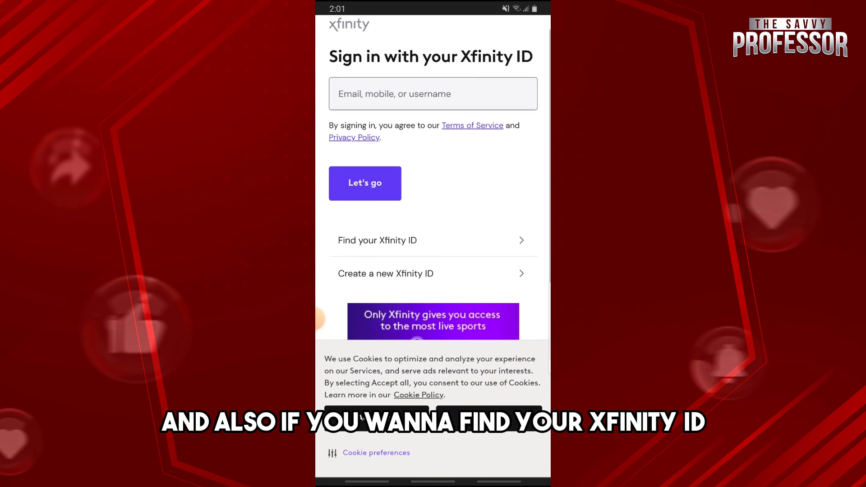
pyautogui.click(378, 240)
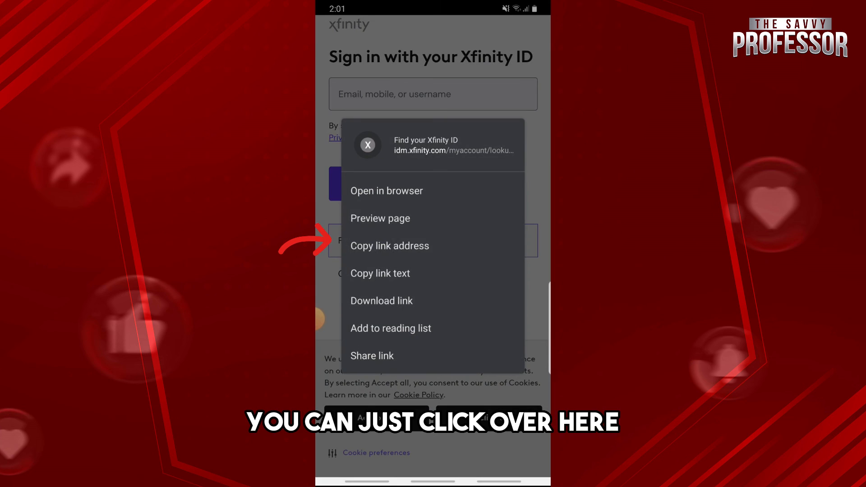